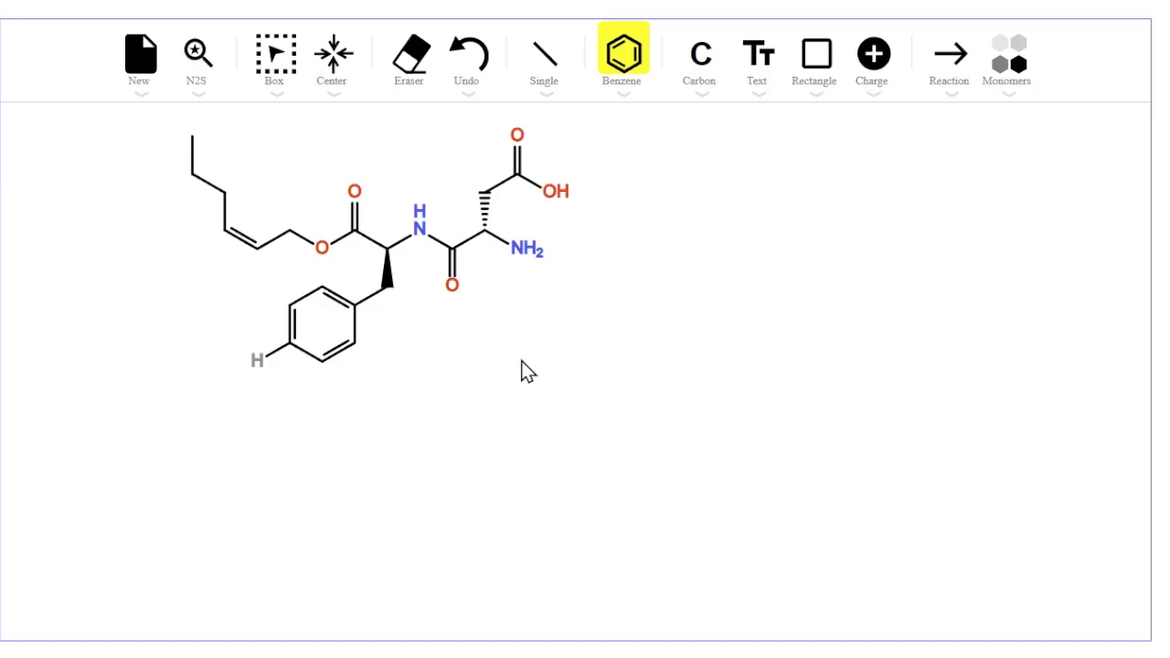
{"action": "mouse_move", "coordinate": [192, 155]}
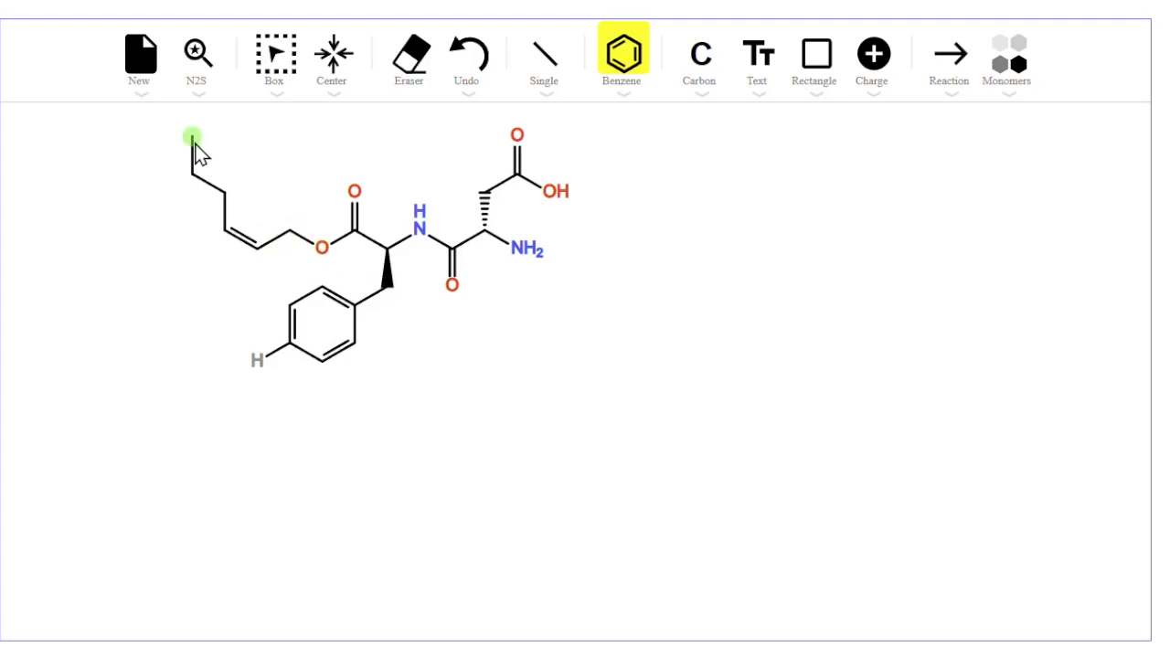
Open the terminal chain carbon's menu to view Atom Type element shortcuts
{"action": "right_click", "coordinate": [192, 138]}
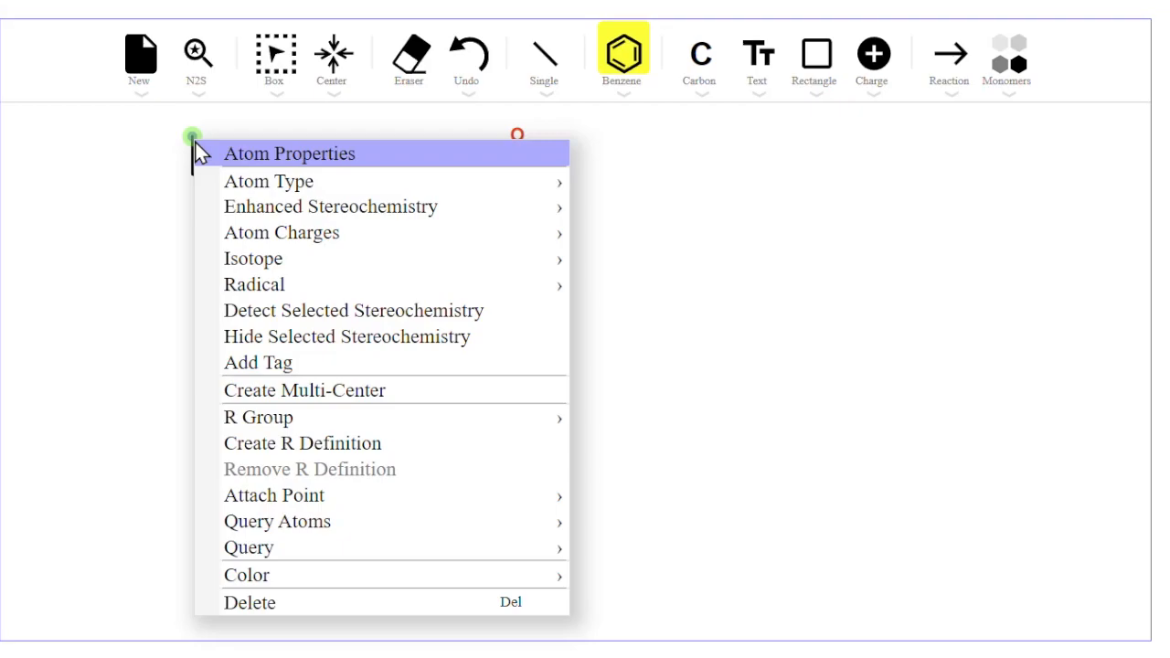
{"action": "mouse_move", "coordinate": [330, 205]}
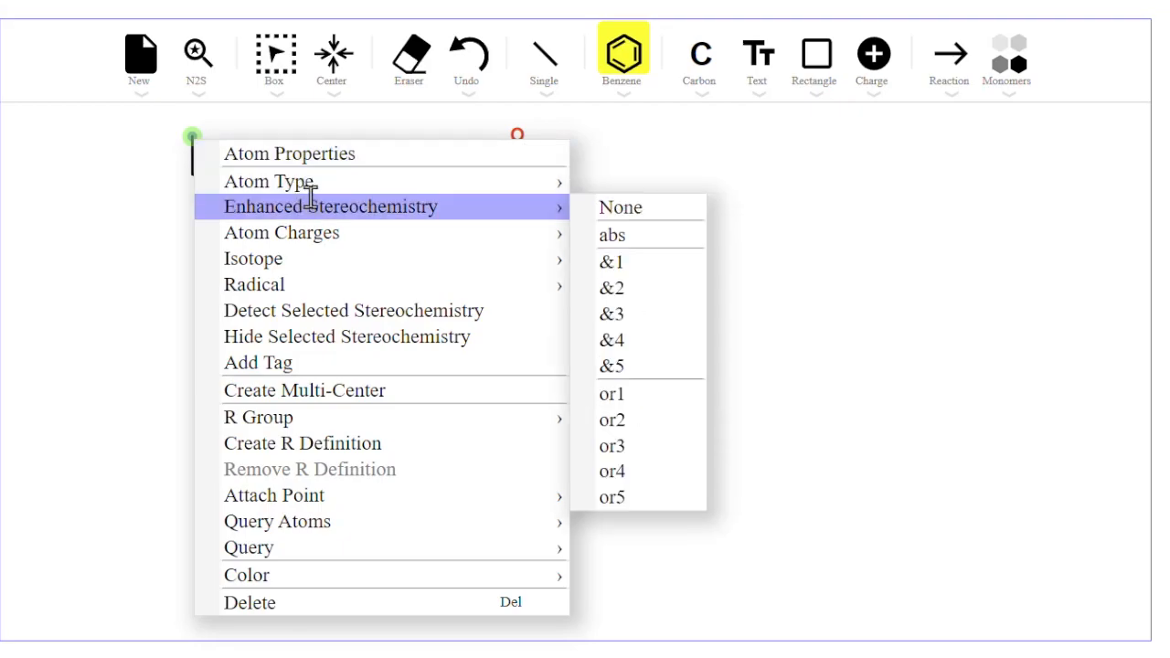
{"action": "mouse_move", "coordinate": [268, 181]}
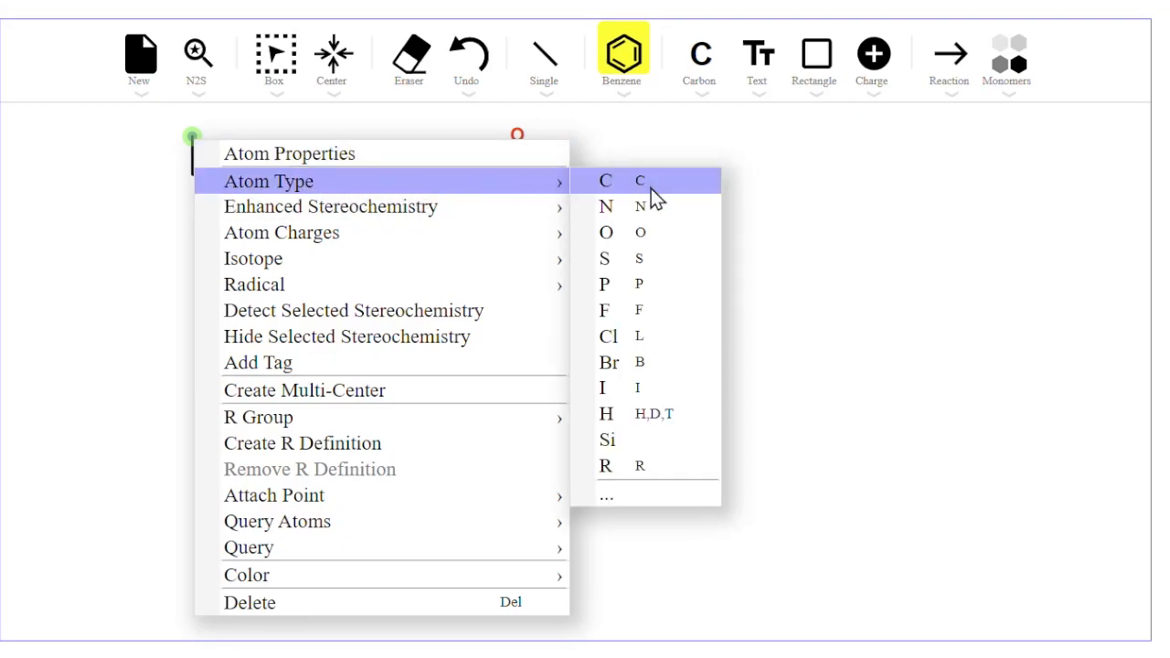
{"action": "mouse_move", "coordinate": [686, 286]}
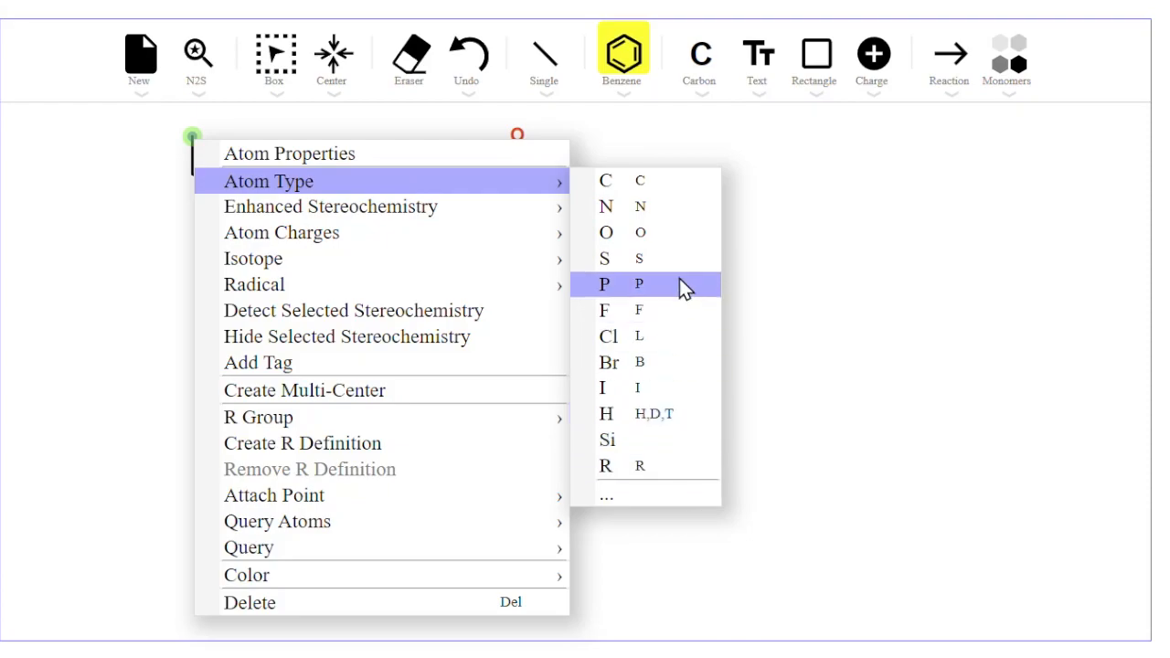
{"action": "mouse_move", "coordinate": [658, 310]}
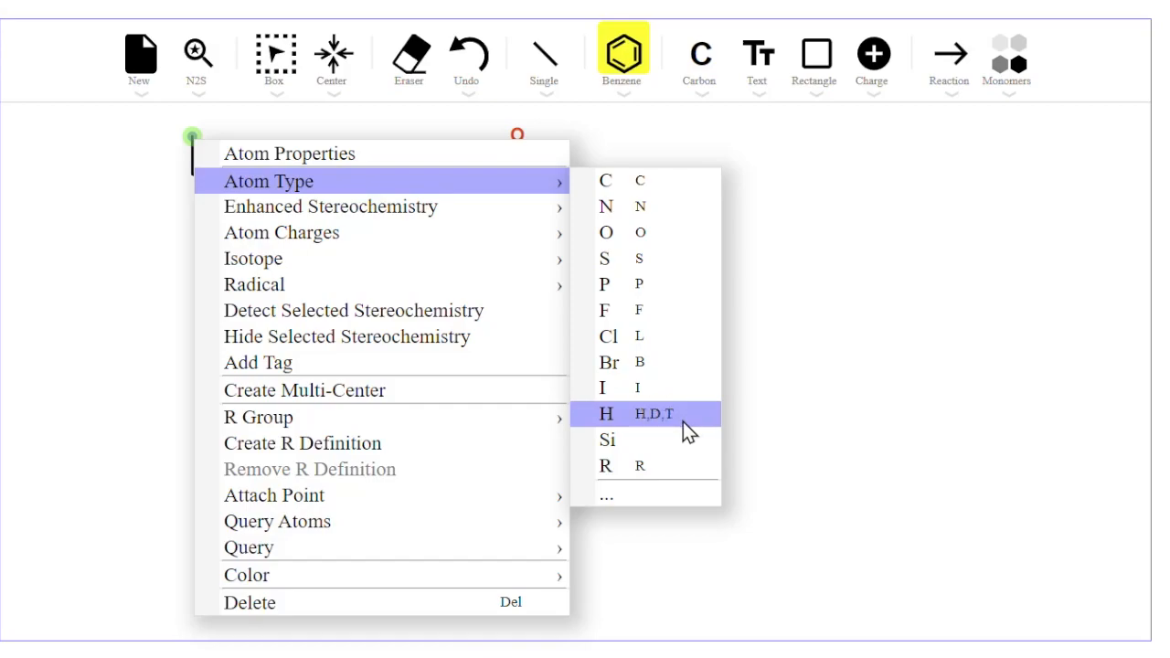
{"action": "mouse_move", "coordinate": [640, 467]}
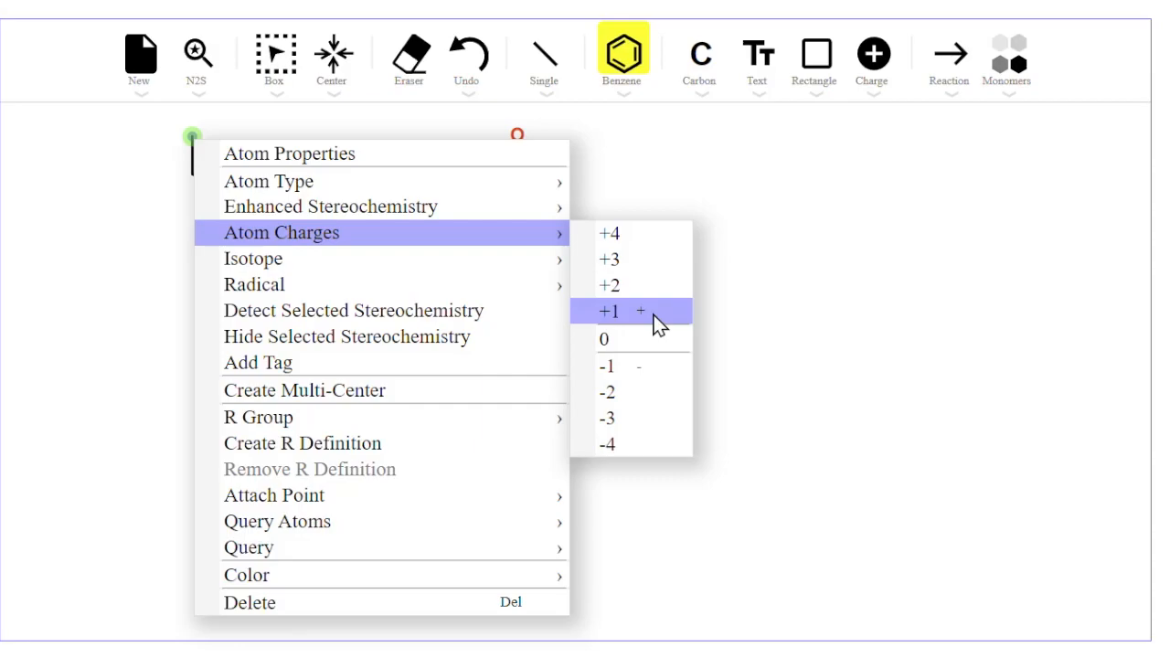
{"action": "mouse_move", "coordinate": [630, 365]}
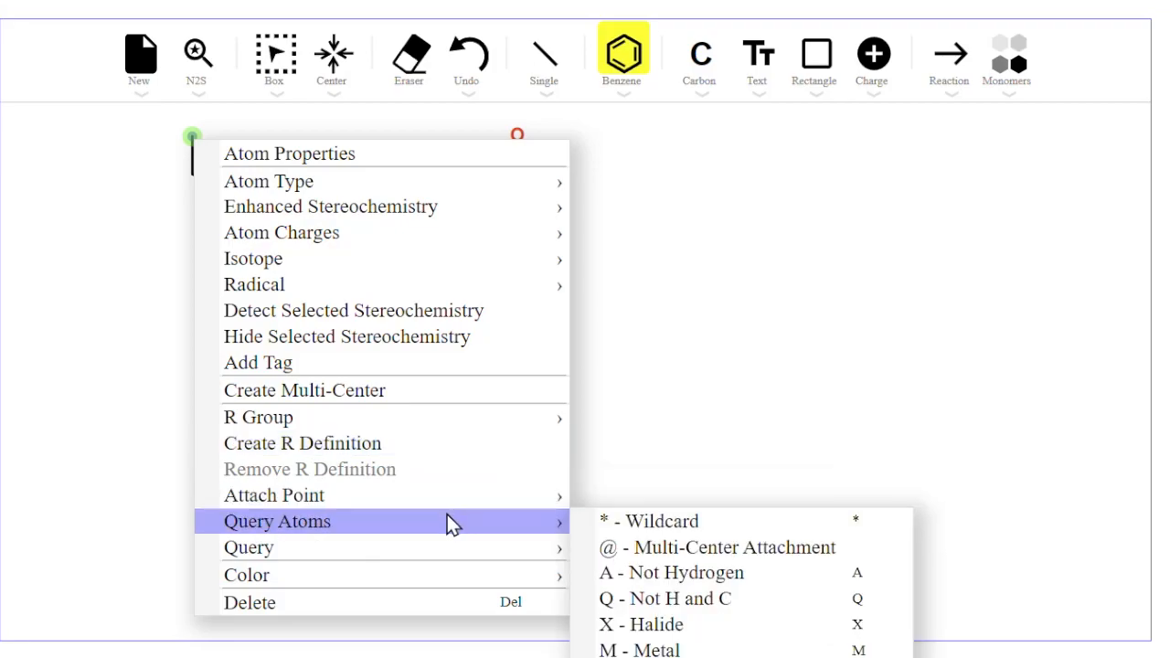
{"action": "mouse_move", "coordinate": [471, 528]}
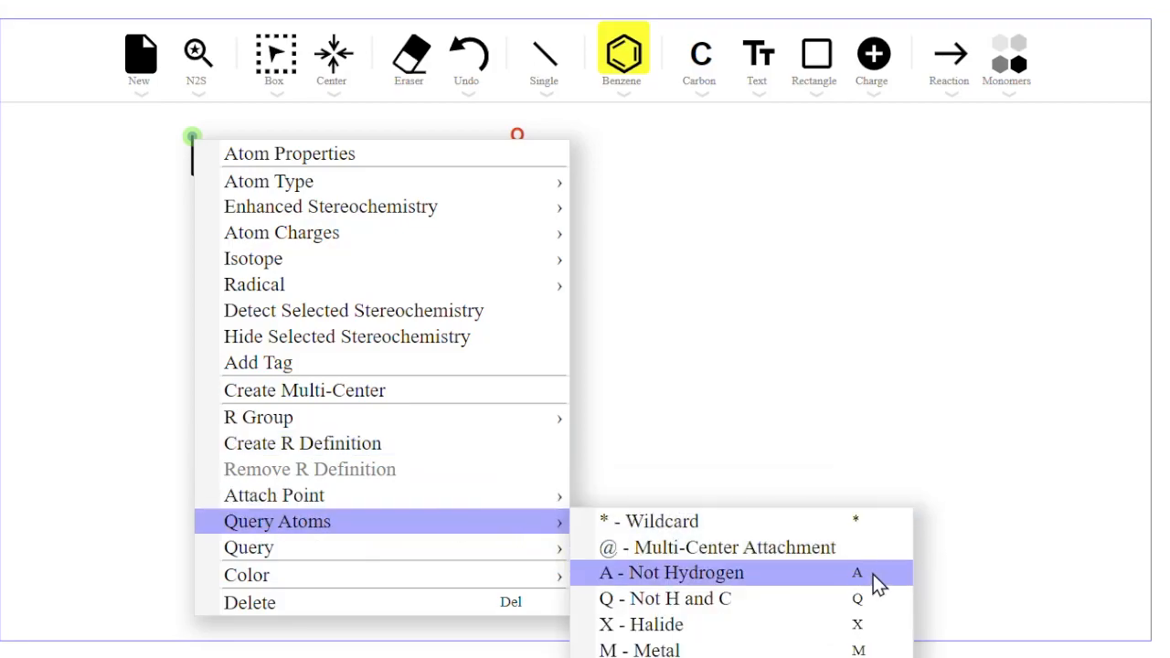
{"action": "mouse_move", "coordinate": [882, 576]}
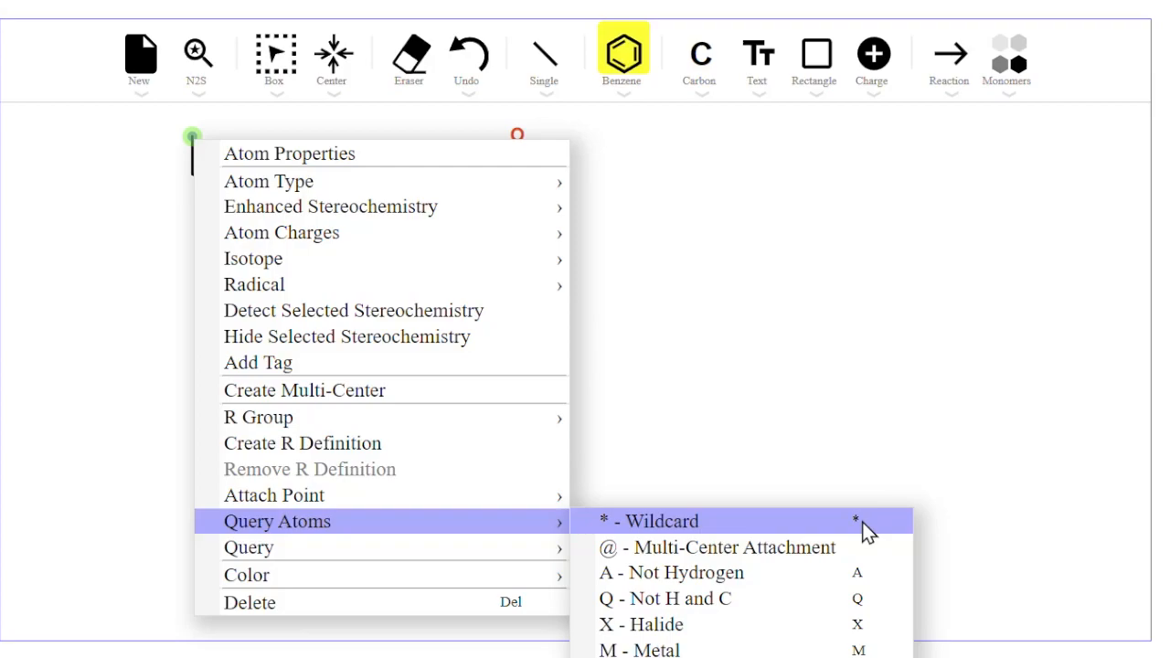
{"action": "mouse_move", "coordinate": [867, 530]}
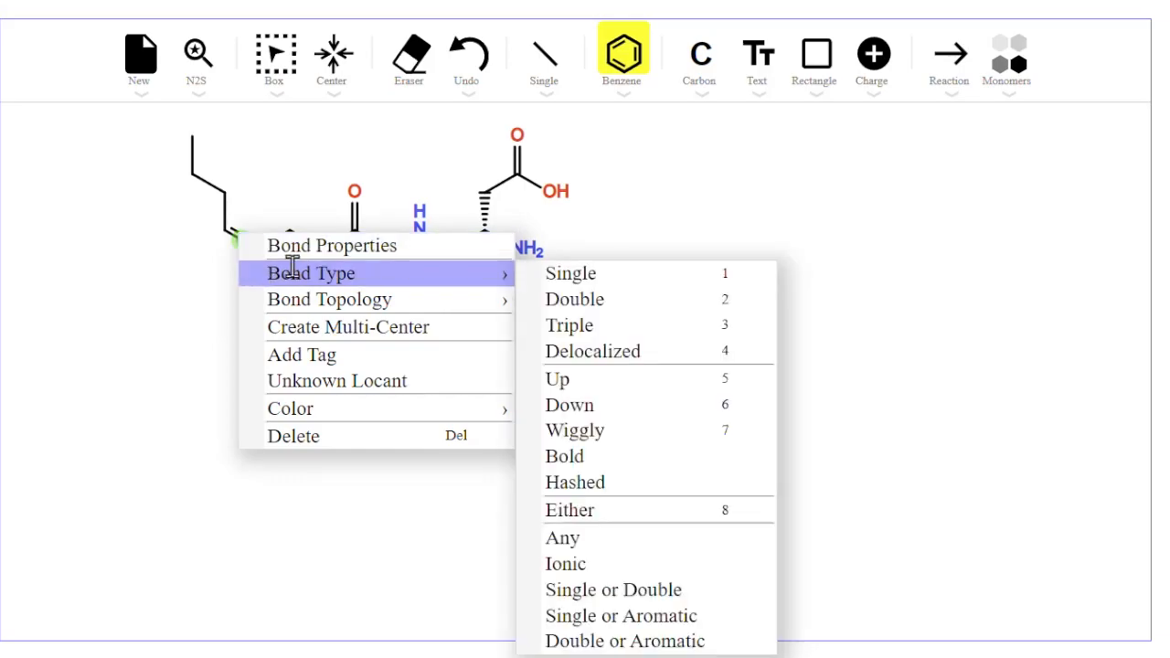
{"action": "mouse_move", "coordinate": [649, 279]}
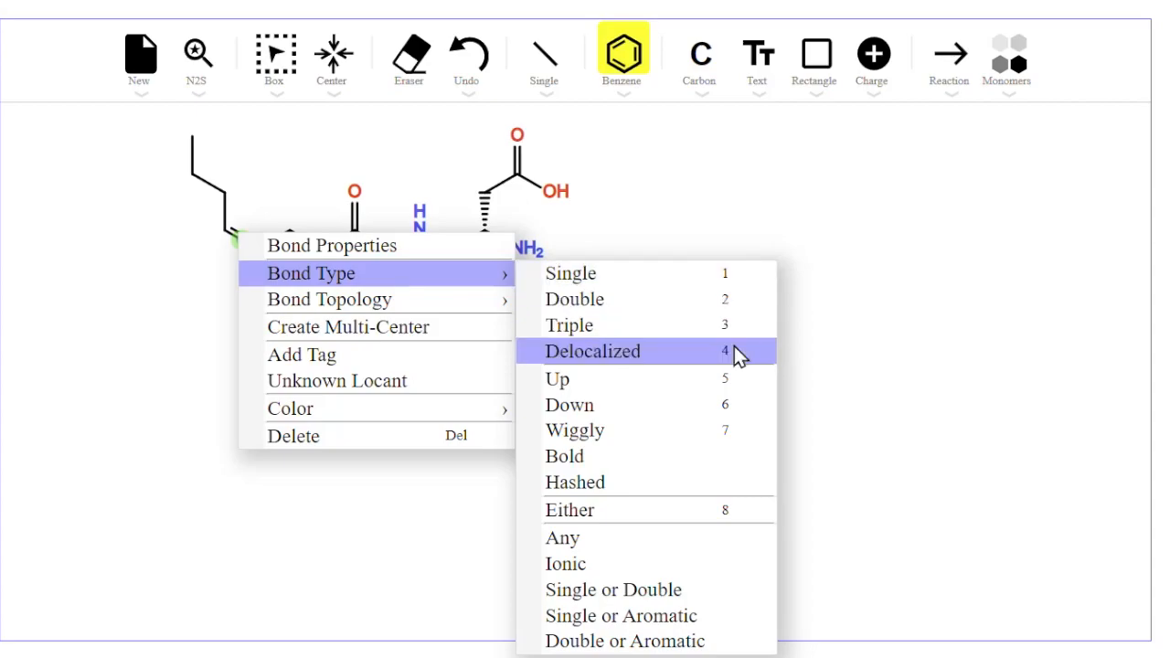
{"action": "mouse_move", "coordinate": [745, 384]}
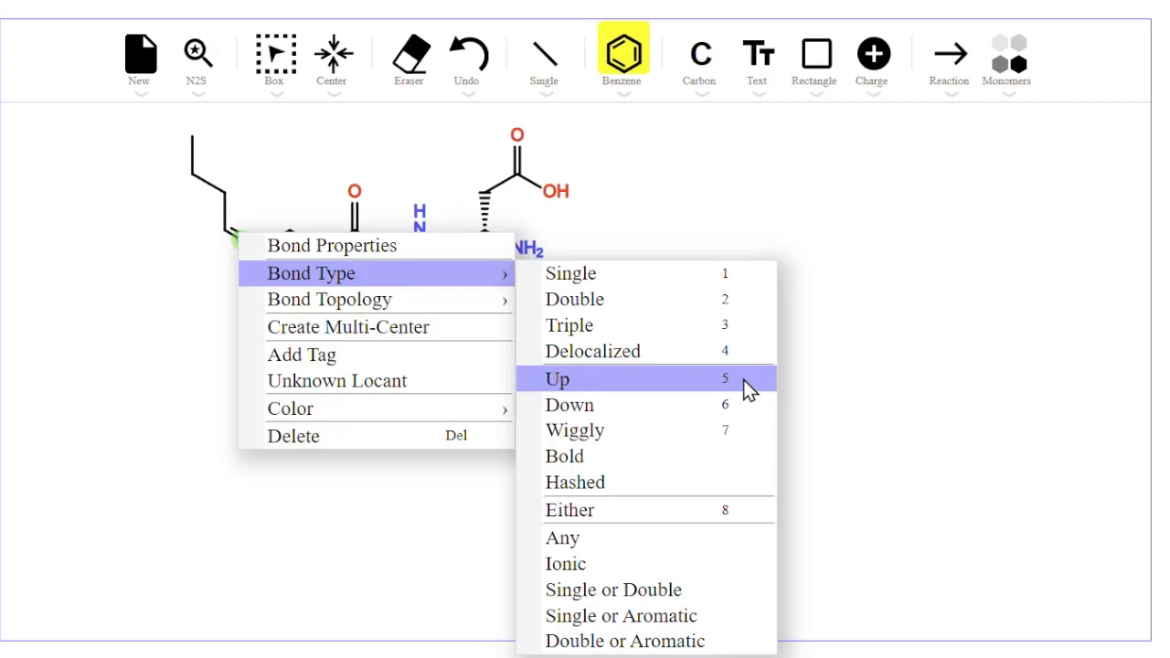
{"action": "mouse_move", "coordinate": [748, 407]}
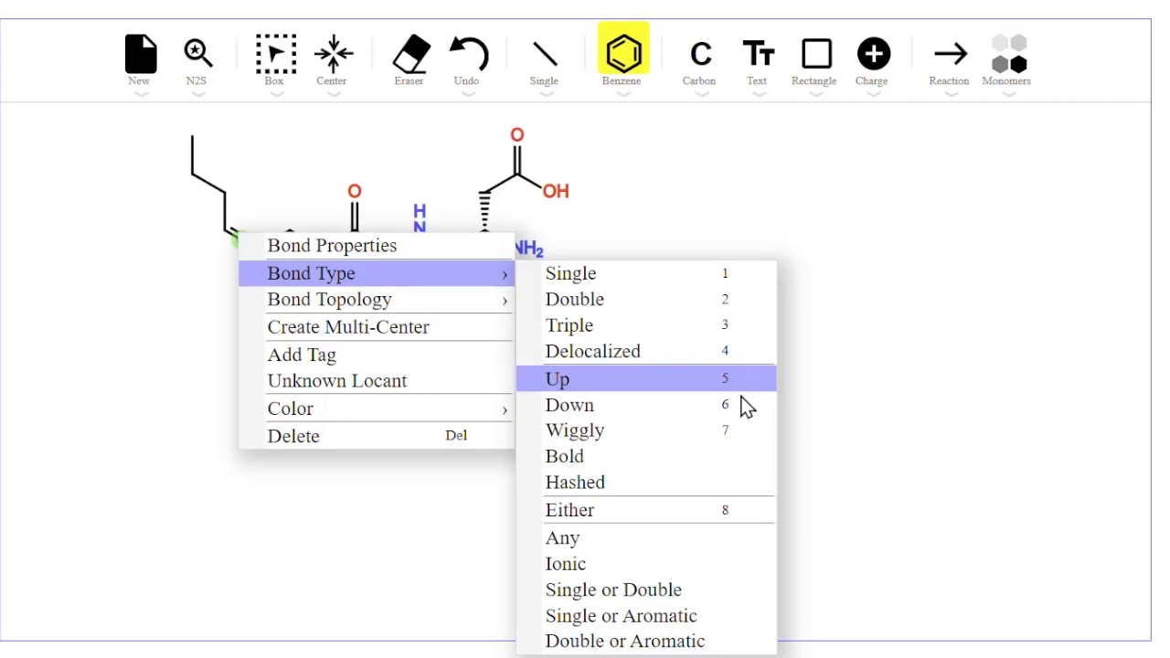
{"action": "mouse_move", "coordinate": [745, 437]}
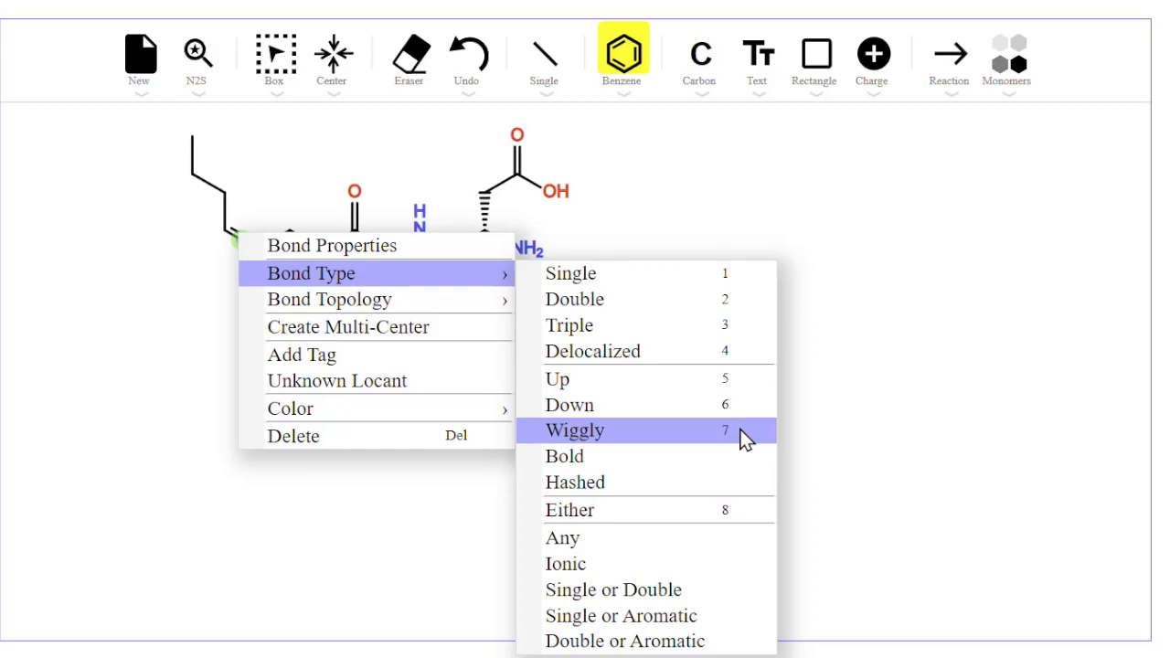
{"action": "mouse_move", "coordinate": [749, 510]}
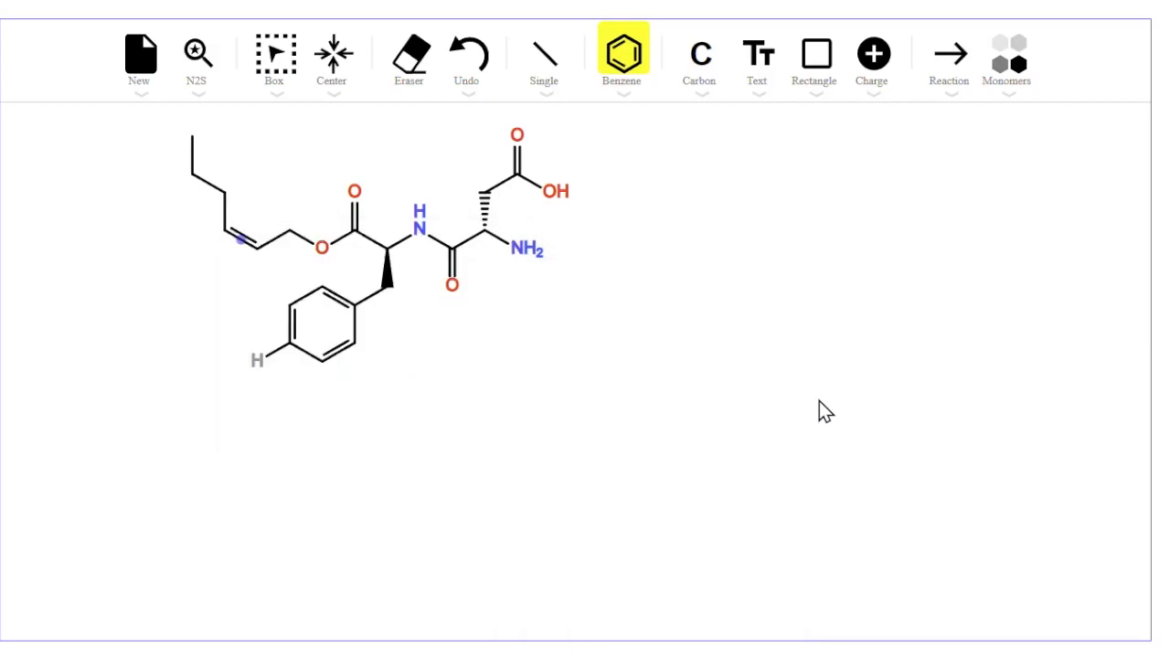
{"action": "mouse_move", "coordinate": [240, 162]}
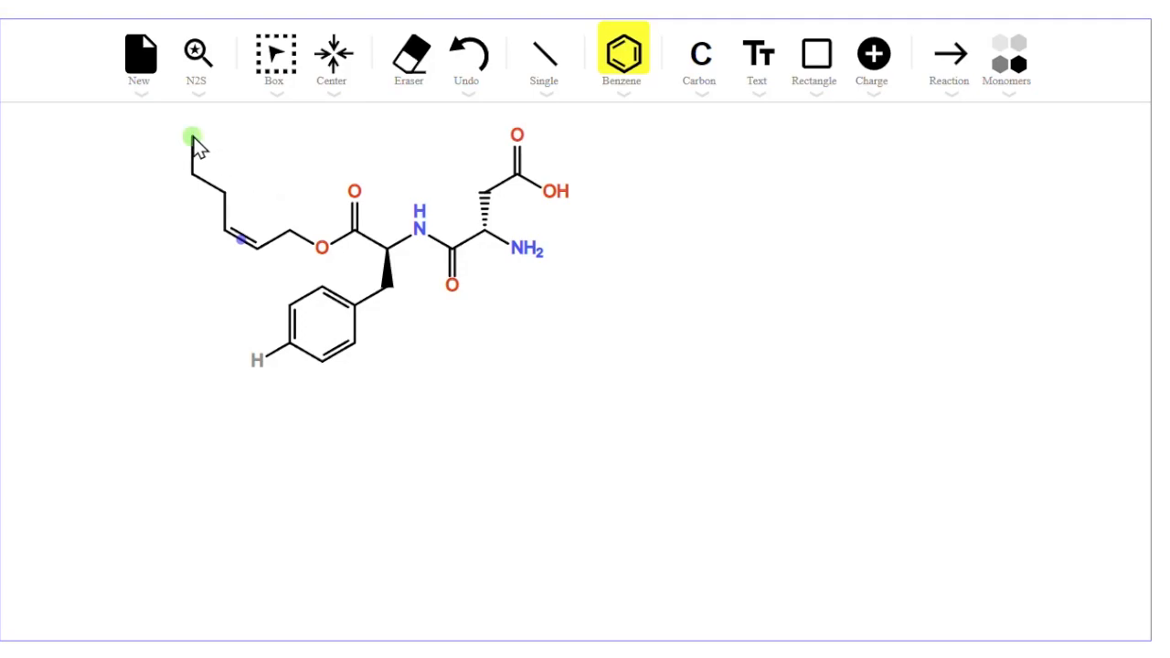
Change the chain-end carbon to chlorine (L) and the chain double bond to triple (3)
{"action": "left_click", "coordinate": [194, 137]}
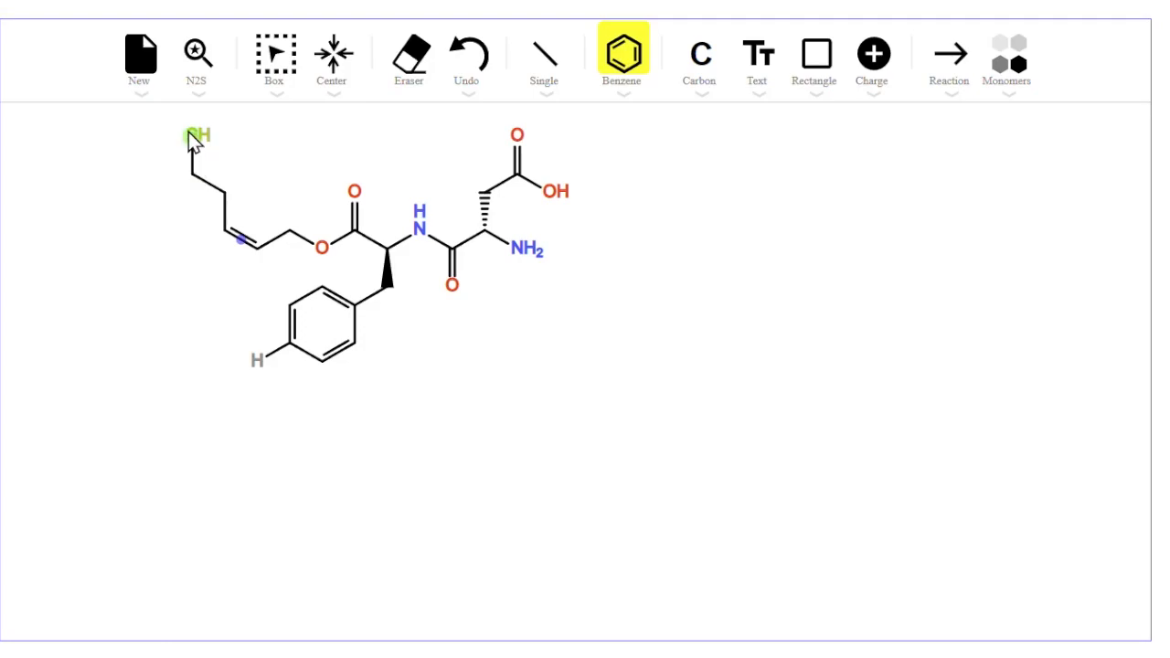
{"action": "left_click", "coordinate": [193, 135]}
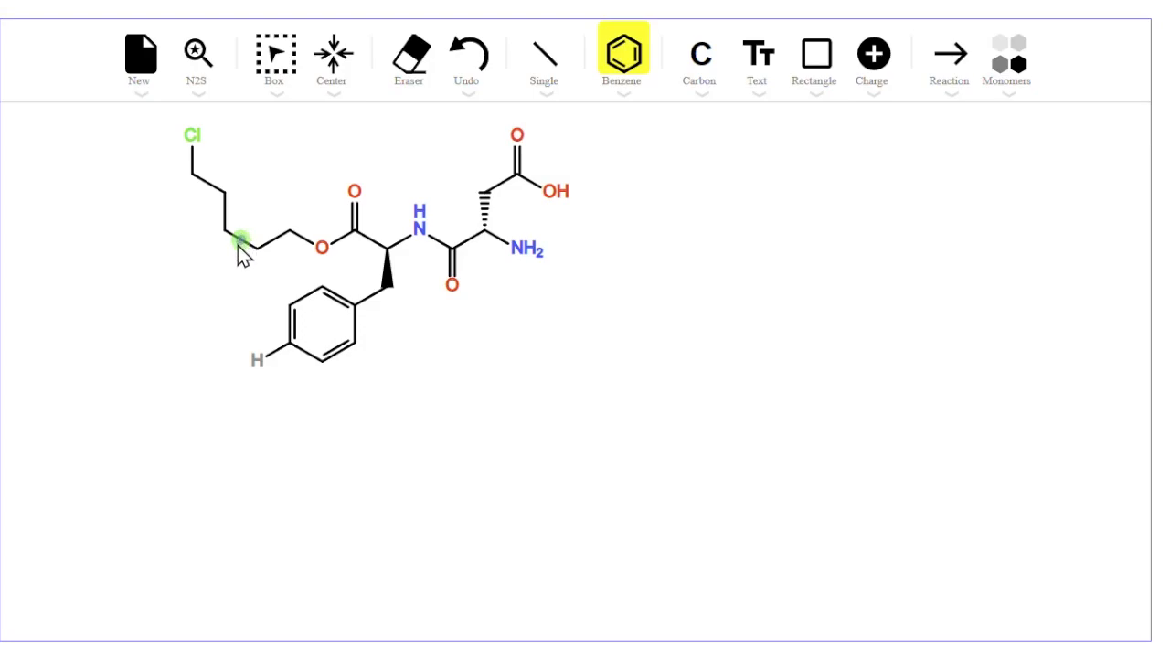
{"action": "left_click", "coordinate": [245, 239]}
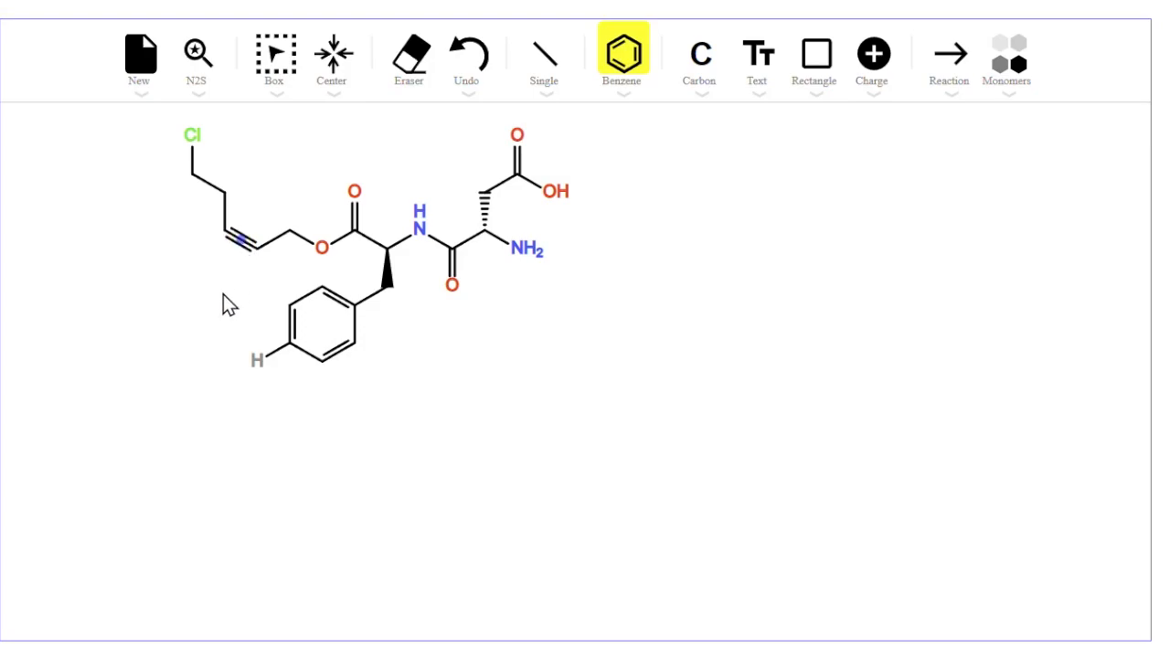
{"action": "mouse_move", "coordinate": [306, 315]}
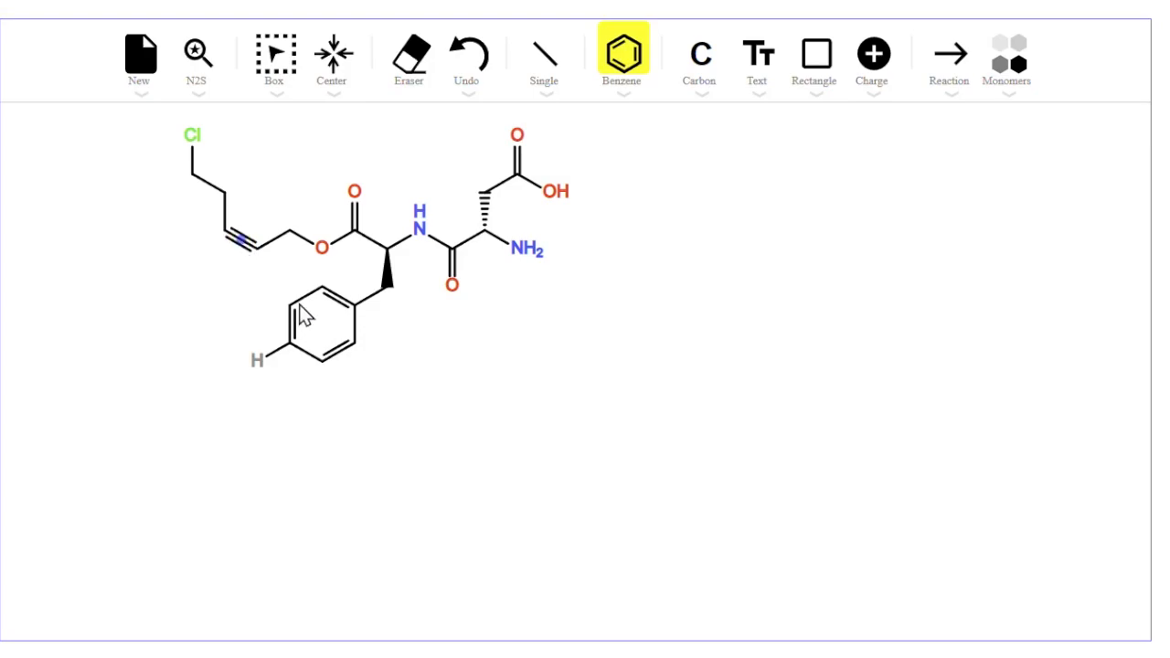
{"action": "mouse_move", "coordinate": [592, 302]}
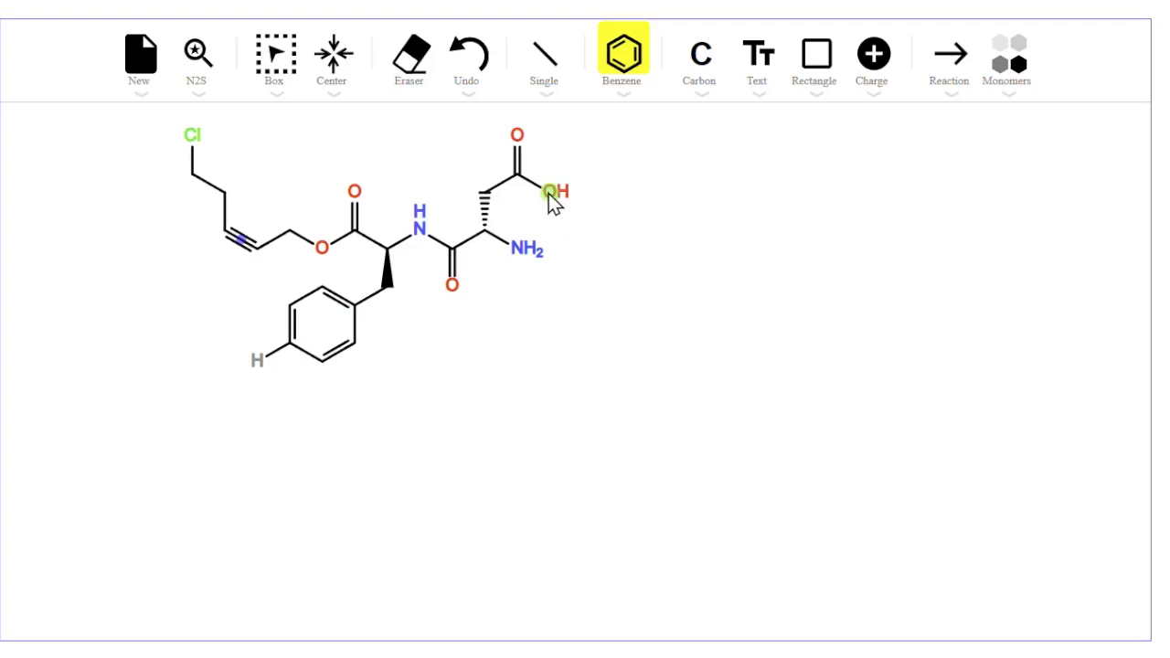
Give the side-chain OH a −1 charge and the amino nitrogen +1 for NH3⁺
{"action": "left_click", "coordinate": [546, 192]}
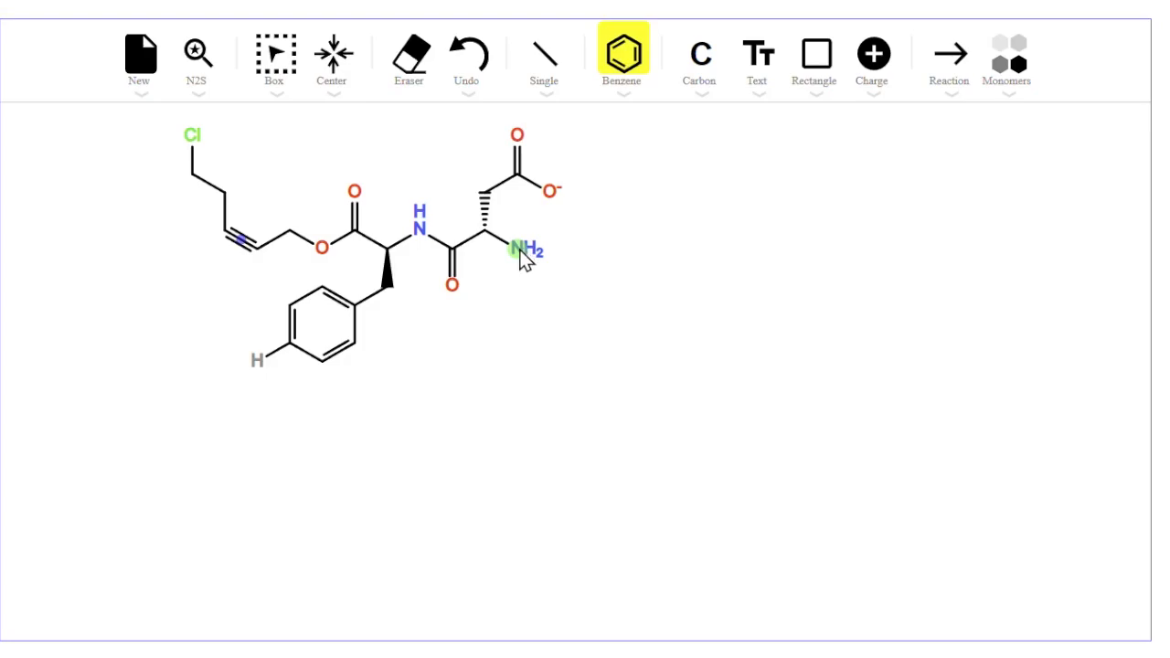
{"action": "left_click", "coordinate": [519, 247]}
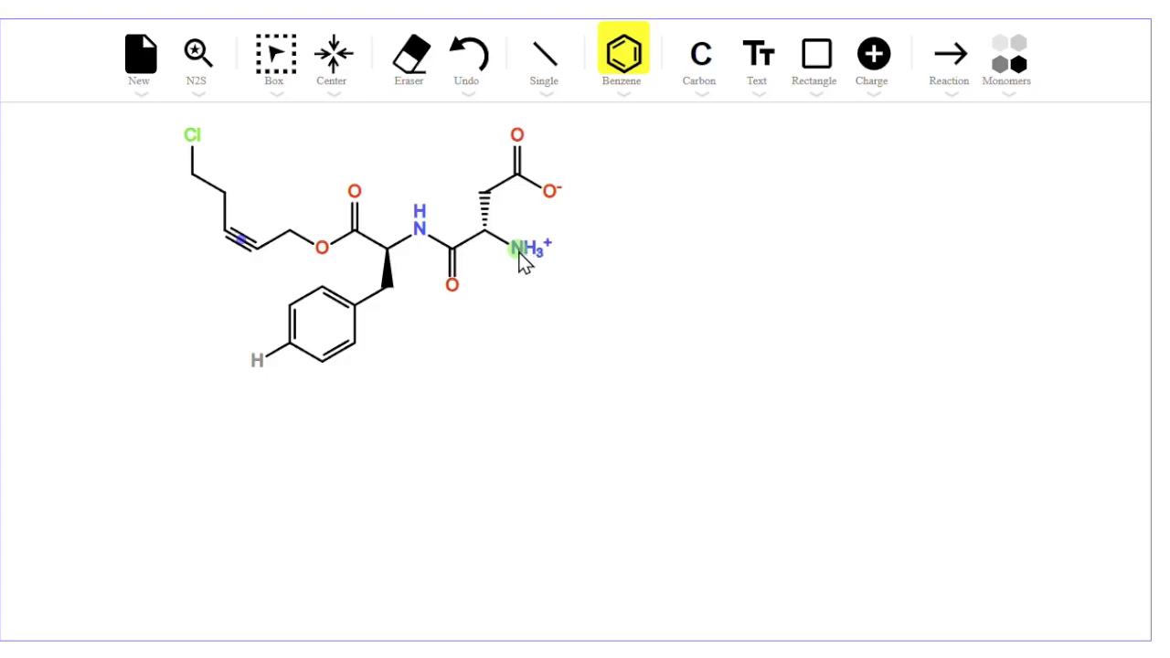
{"action": "left_click", "coordinate": [521, 247]}
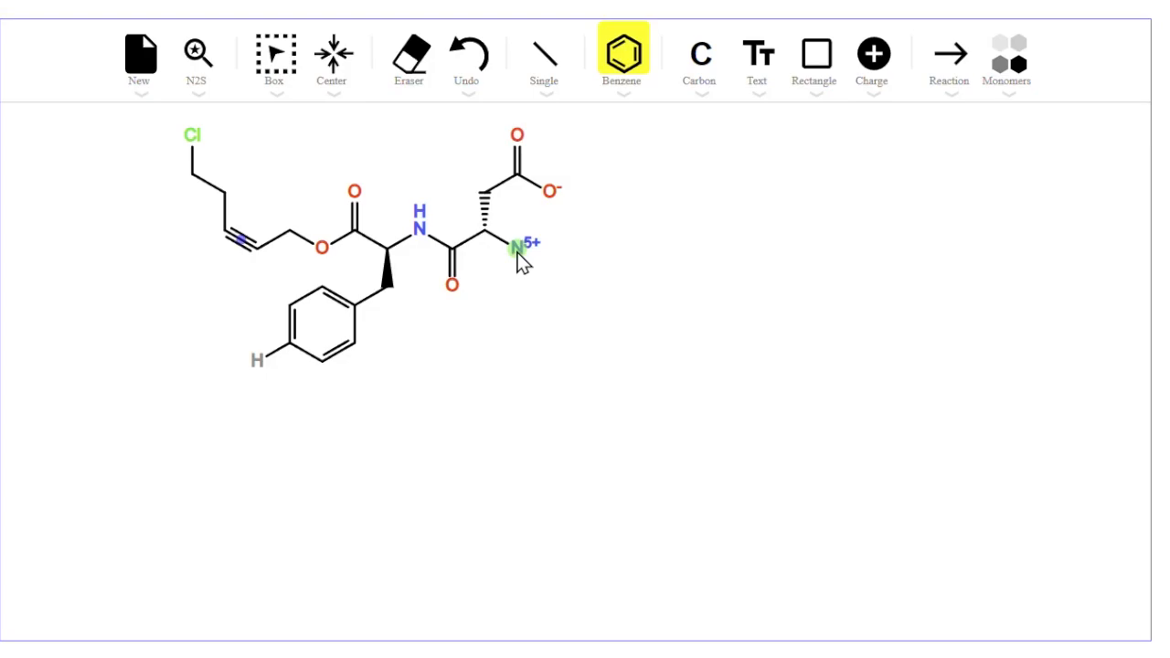
{"action": "left_click", "coordinate": [519, 247]}
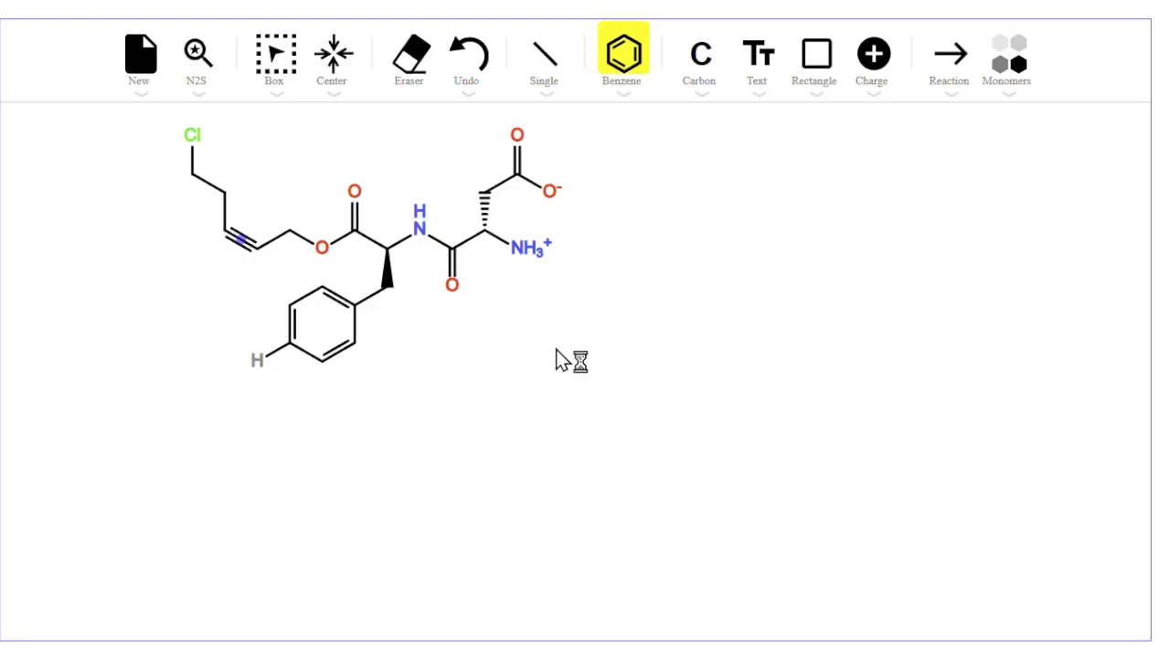
{"action": "mouse_move", "coordinate": [609, 315]}
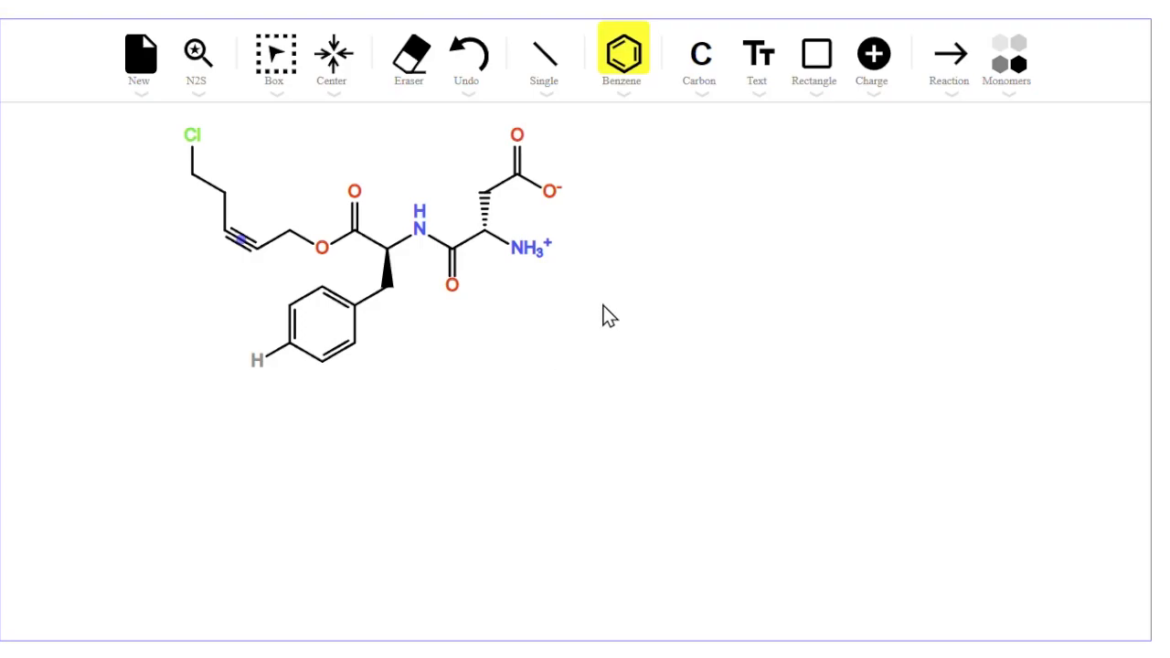
{"action": "mouse_move", "coordinate": [581, 417]}
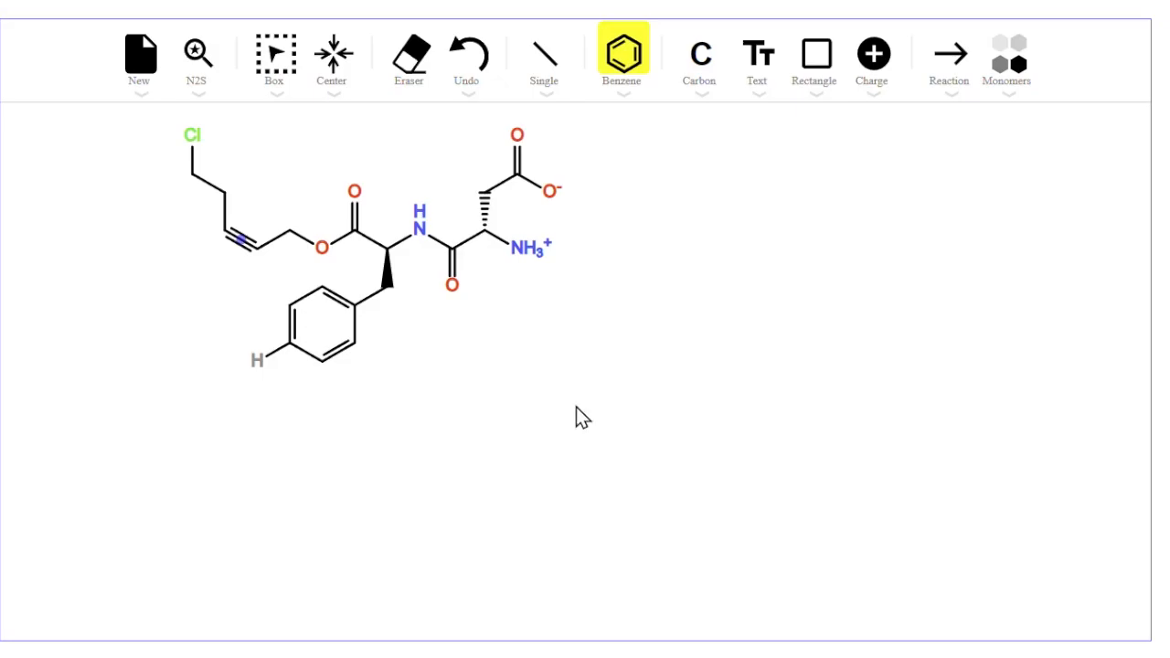